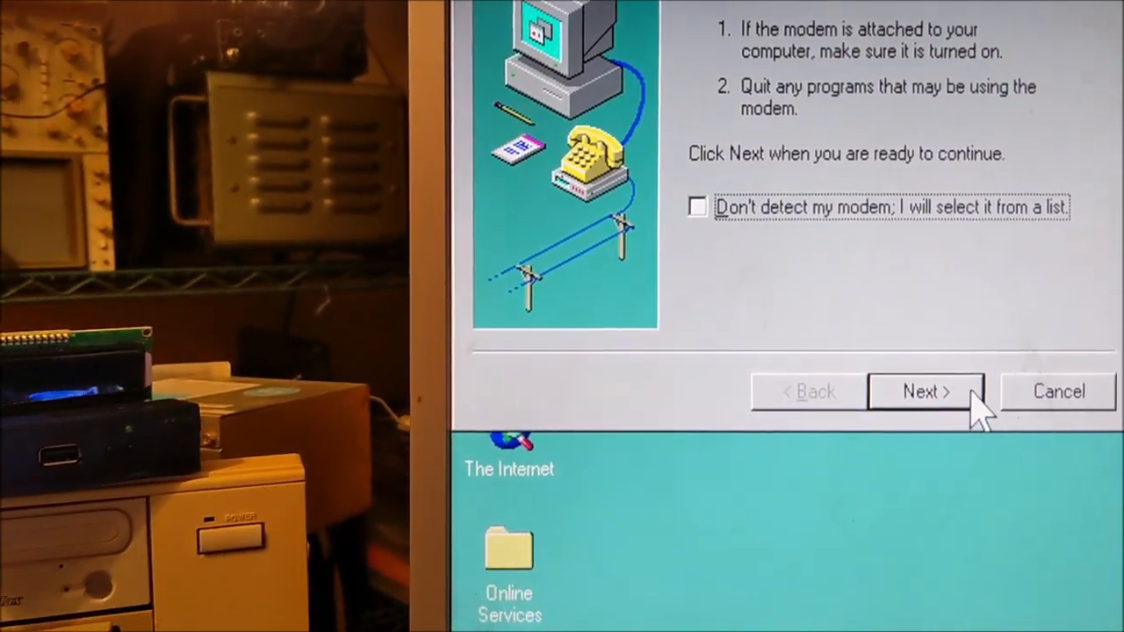
# Step: Let modem detection find no modem, then cancel the Install New Modem wizard
pyautogui.click(925, 391)
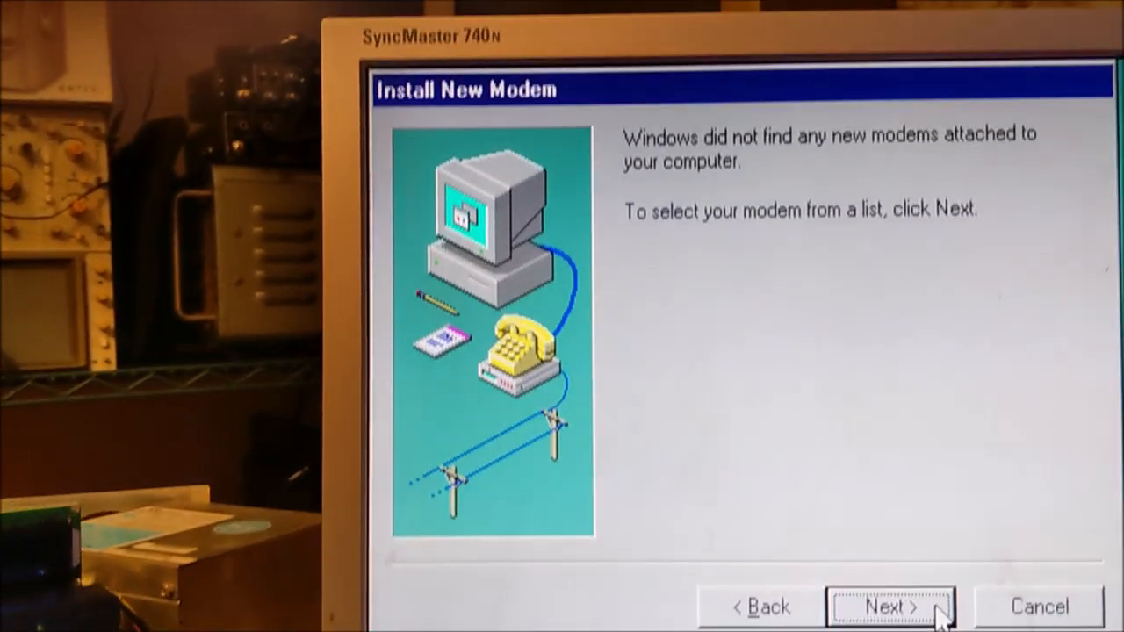
pyautogui.click(889, 607)
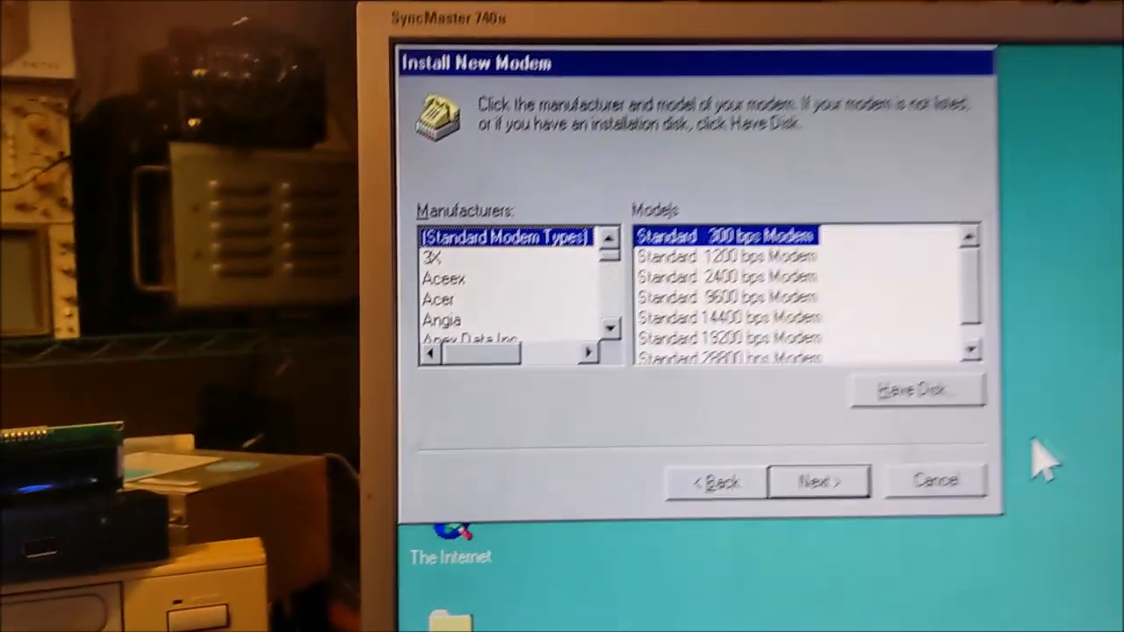
pyautogui.click(933, 480)
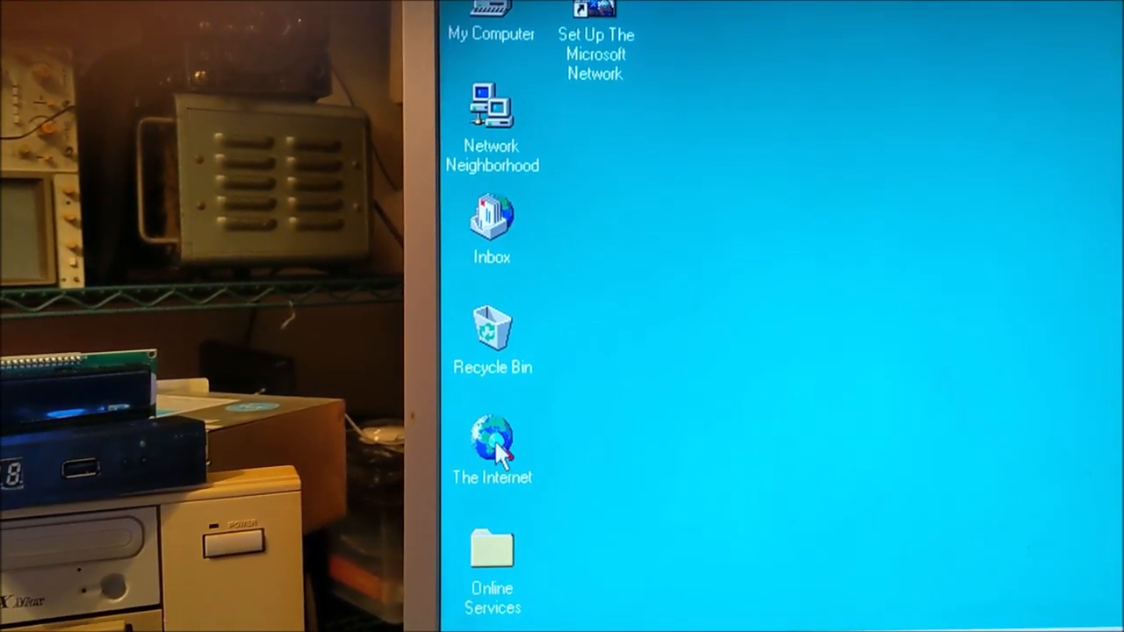
pyautogui.doubleClick(492, 439)
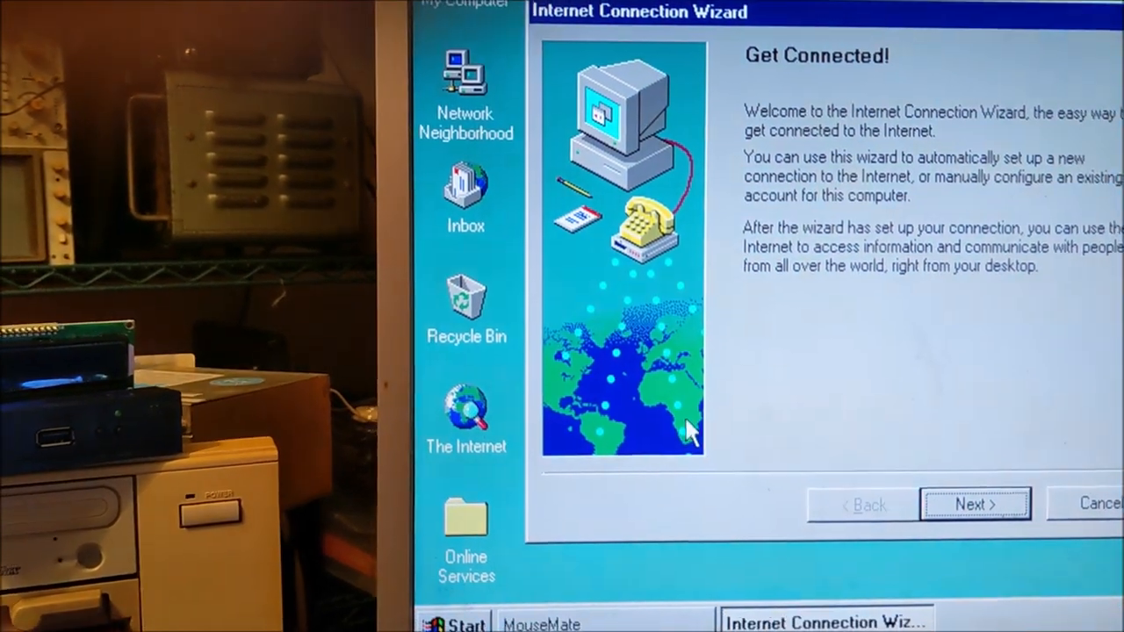
pyautogui.click(975, 504)
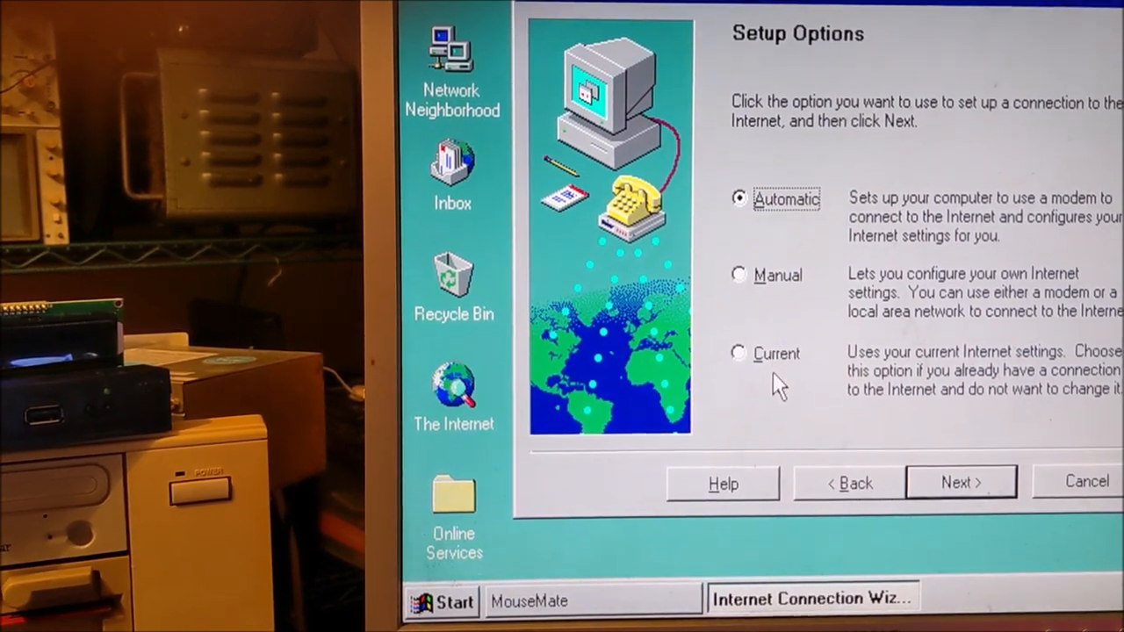
pyautogui.click(738, 353)
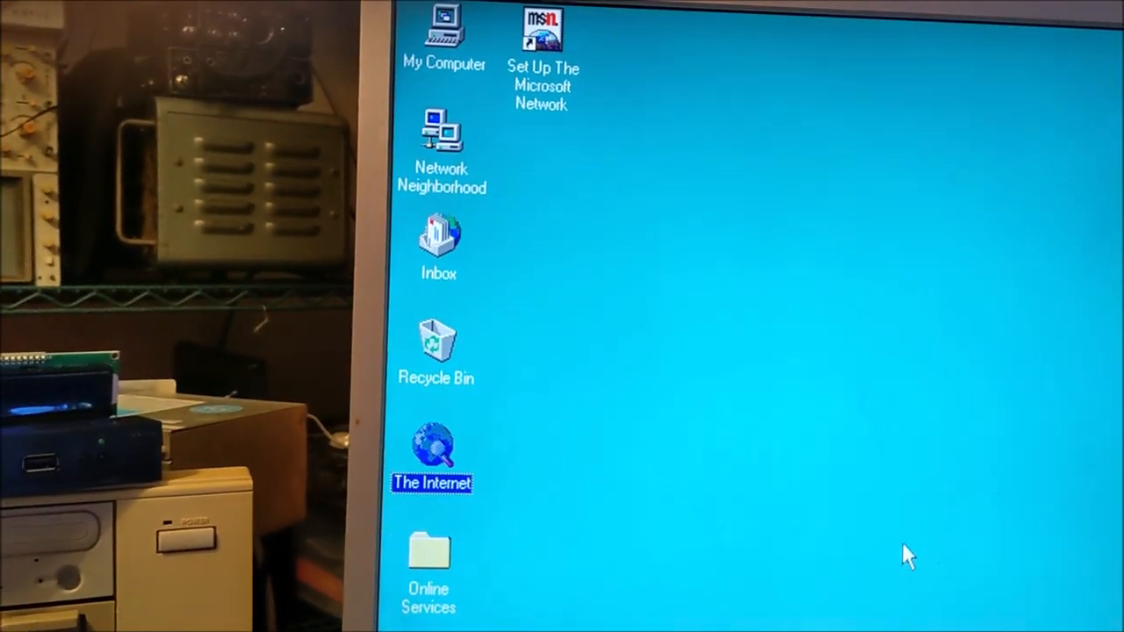
pyautogui.doubleClick(432, 450)
pyautogui.write('g')
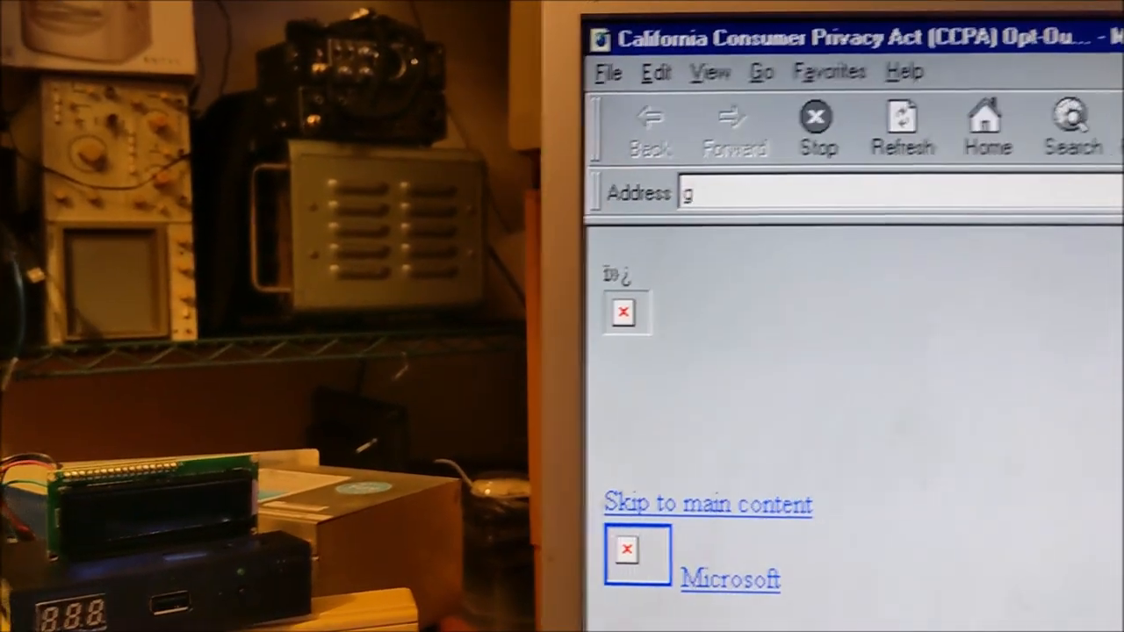
# Step: Enter google.com in the Internet Explorer address bar to load the Google homepage
pyautogui.write('oog')
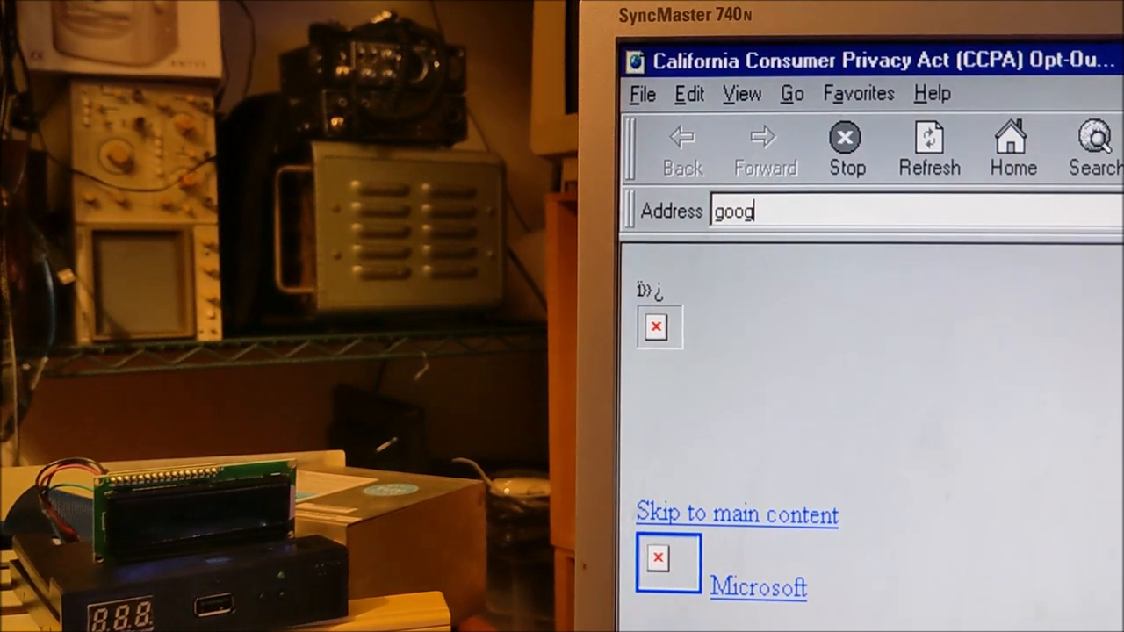
pyautogui.write('le')
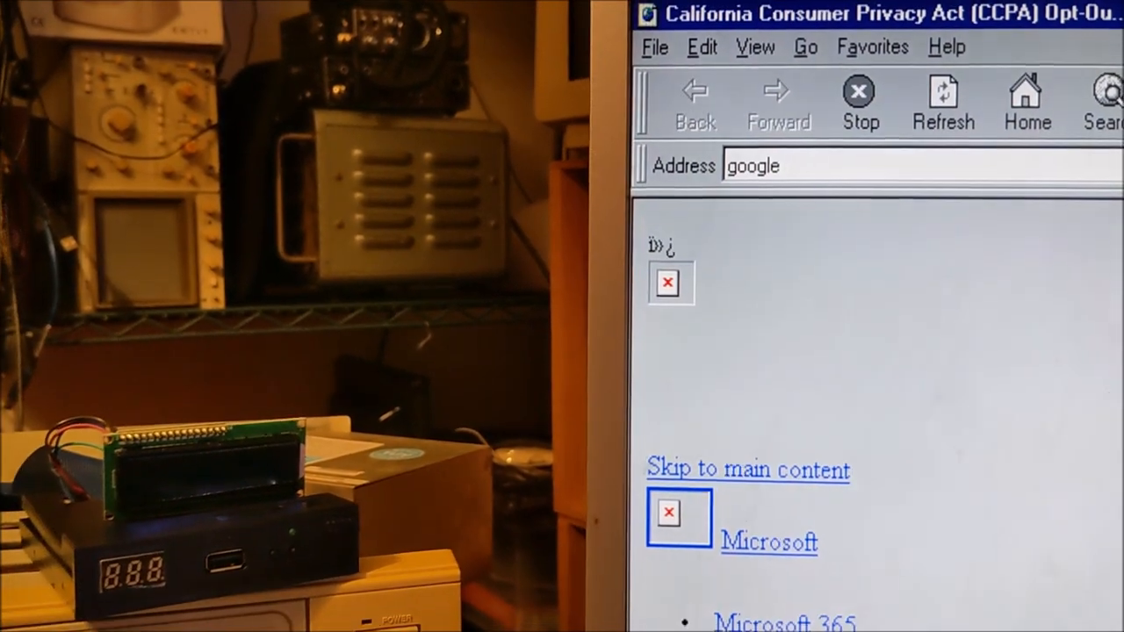
pyautogui.write('.com/')
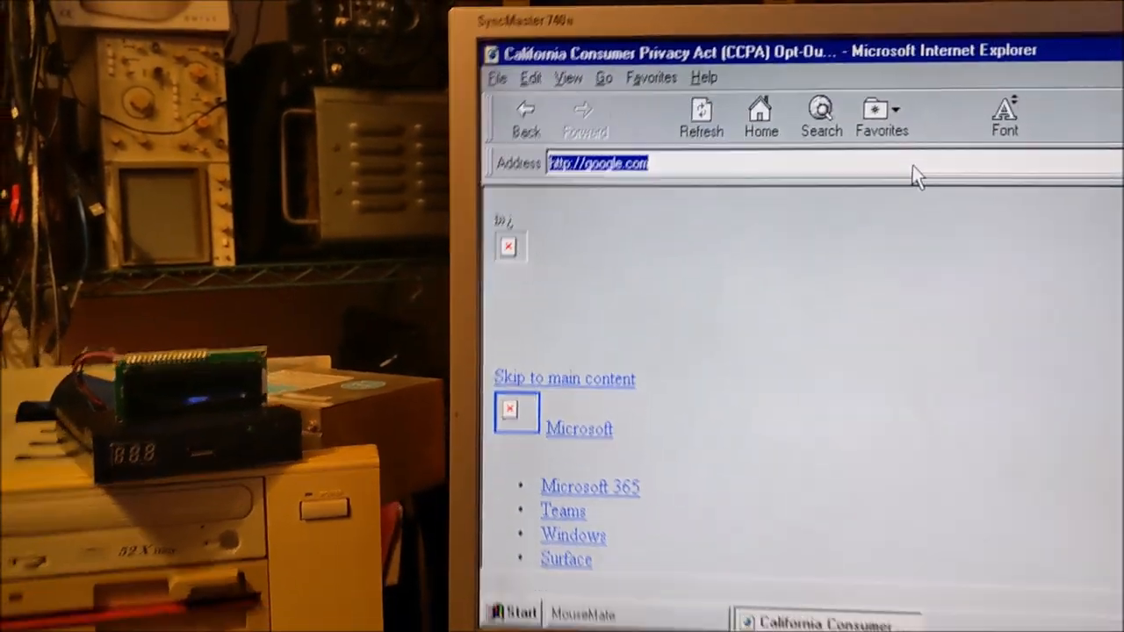
pyautogui.press('Return')
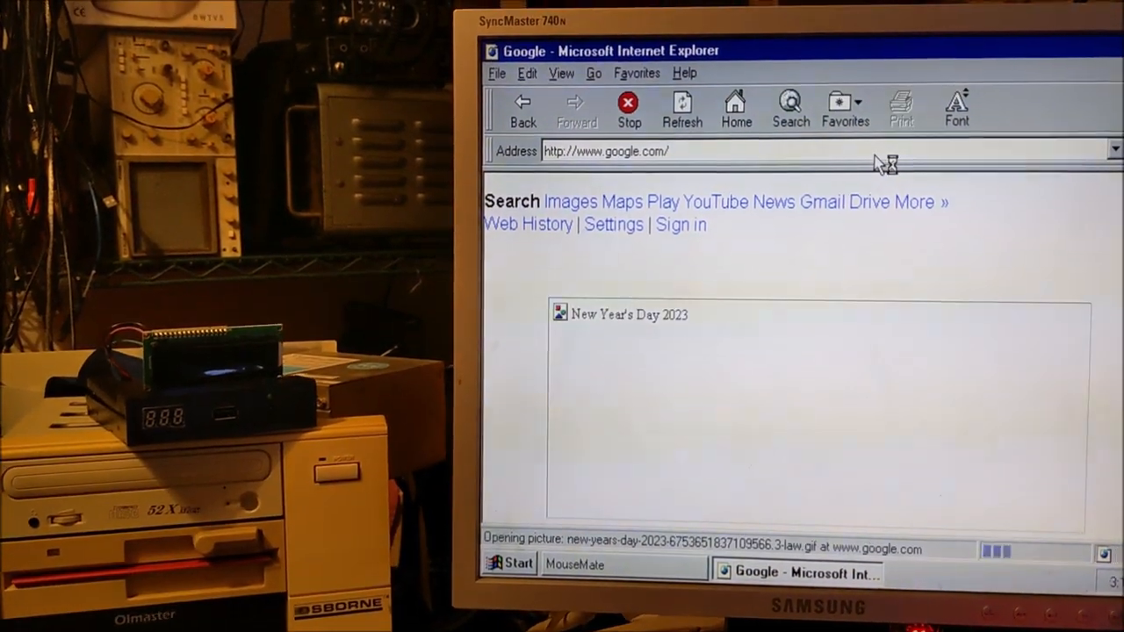